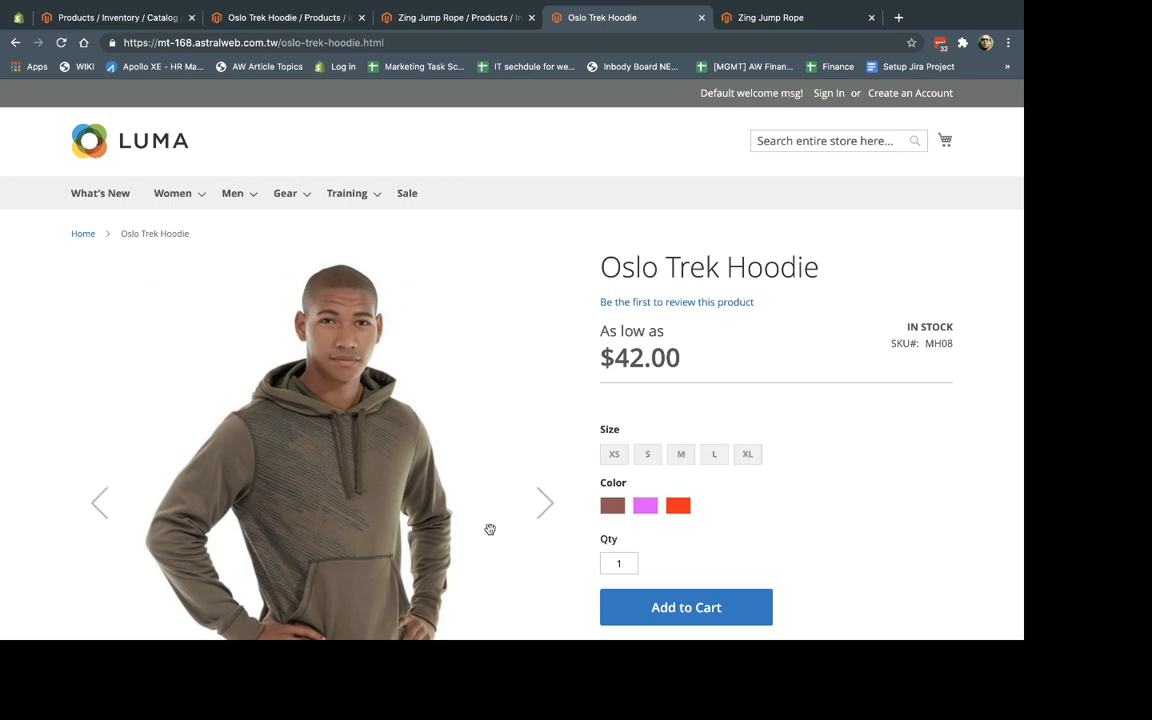
Pick size M and red for the Oslo Trek Hoodie, then go to the Zing Jump Rope page.
click(681, 454)
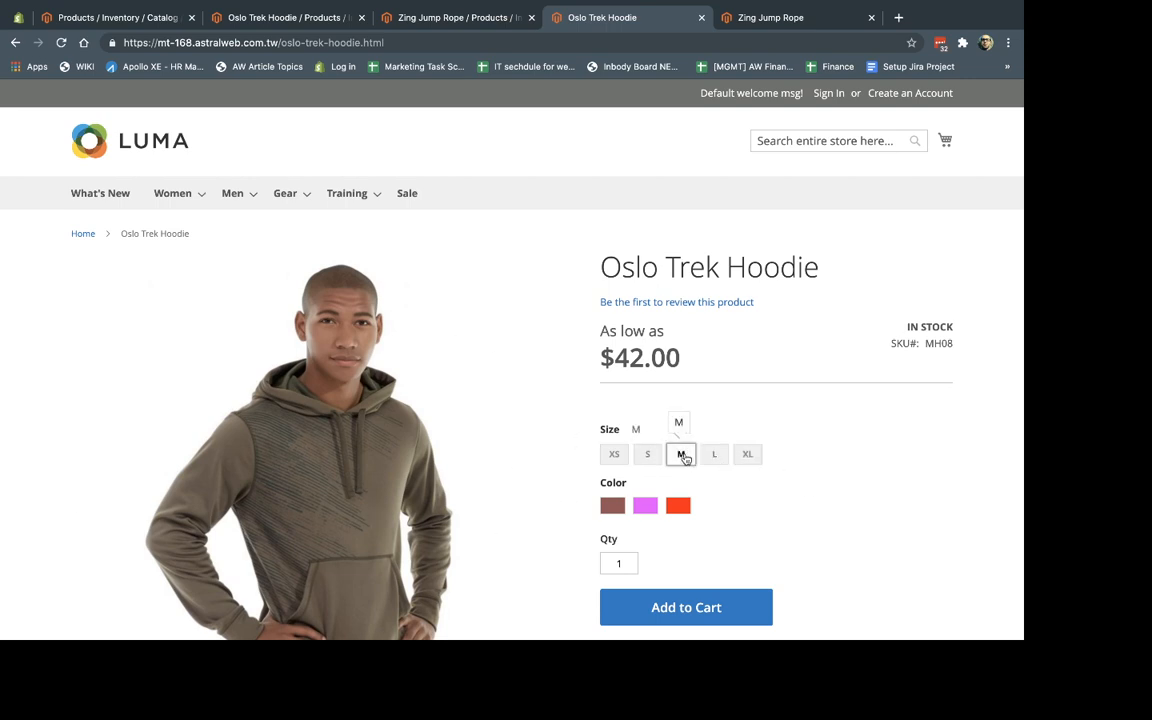
click(677, 505)
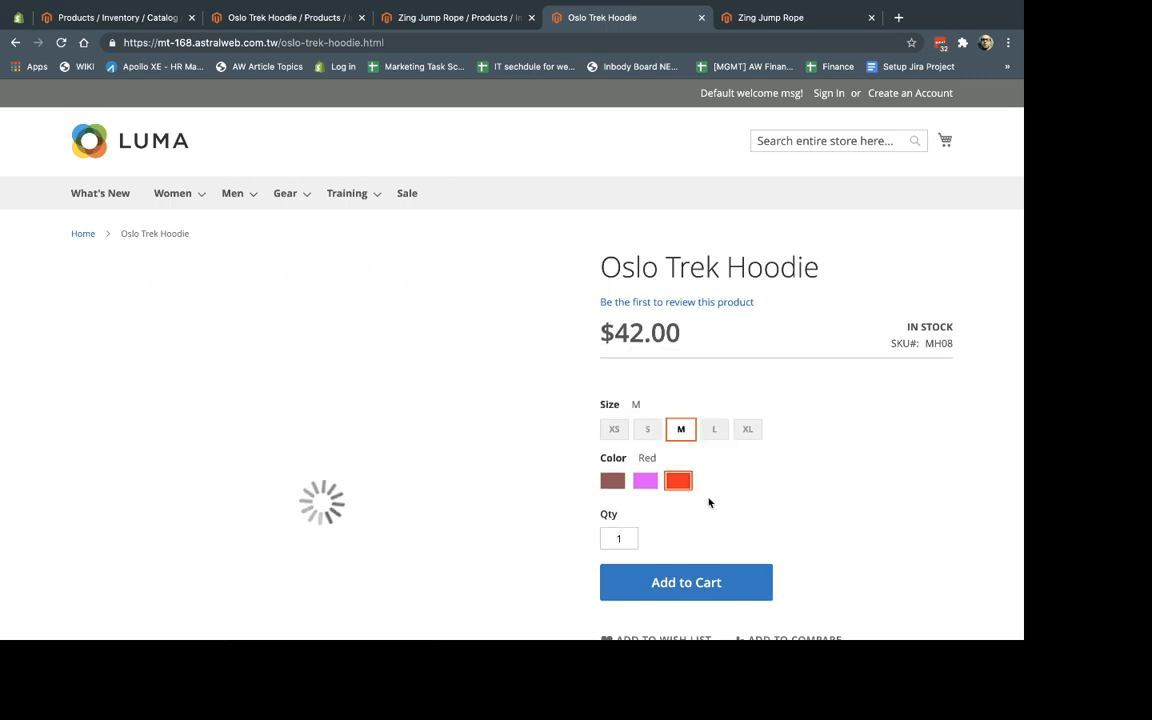
mouse_move(716, 482)
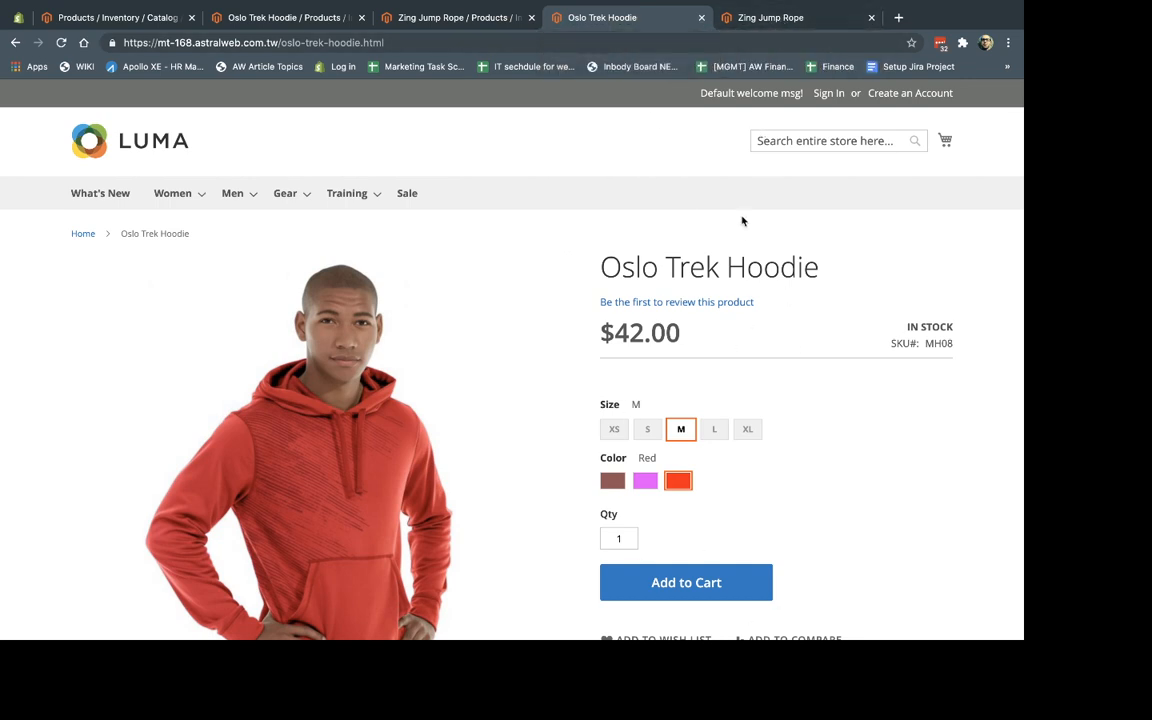
click(791, 17)
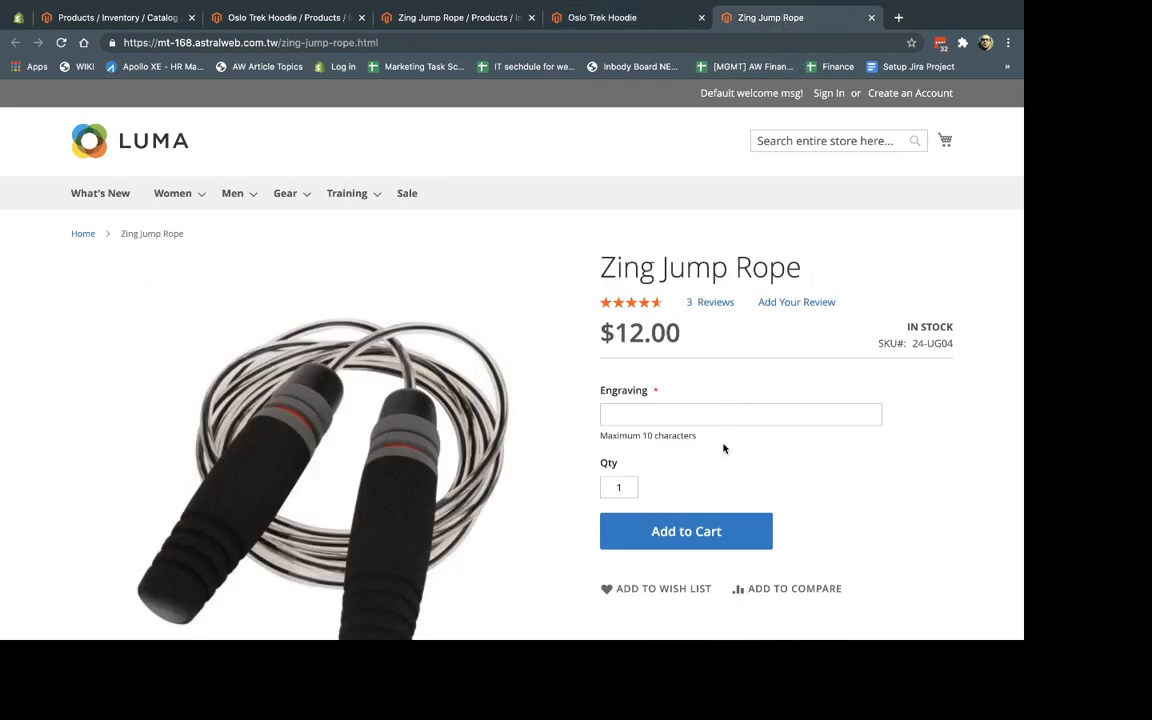
click(740, 414)
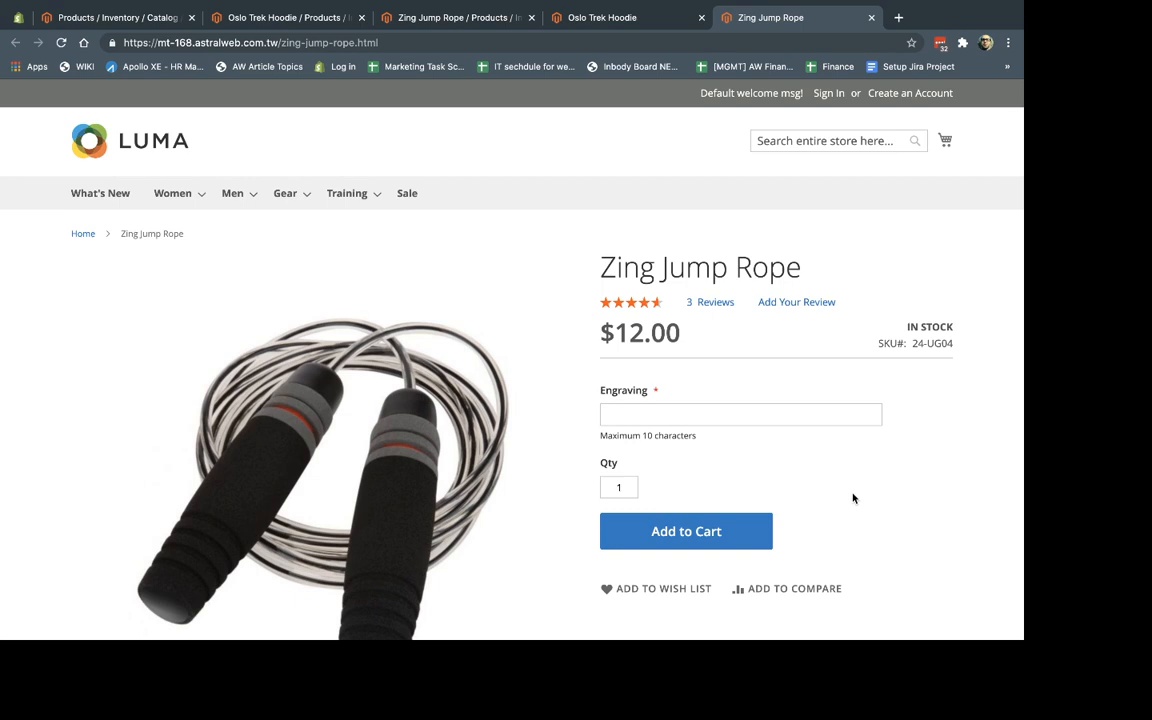
On the Oslo Trek Hoodie admin page, scroll down to the Current Variations grid under Configurations.
click(290, 18)
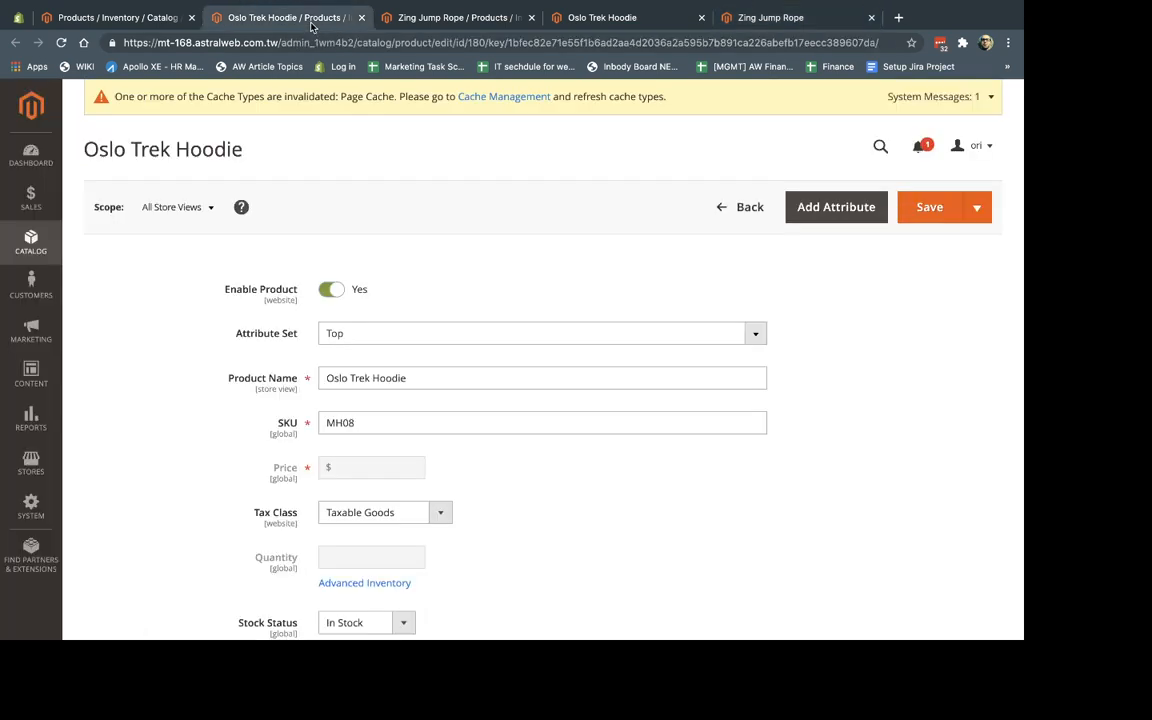
scroll(down, 3)
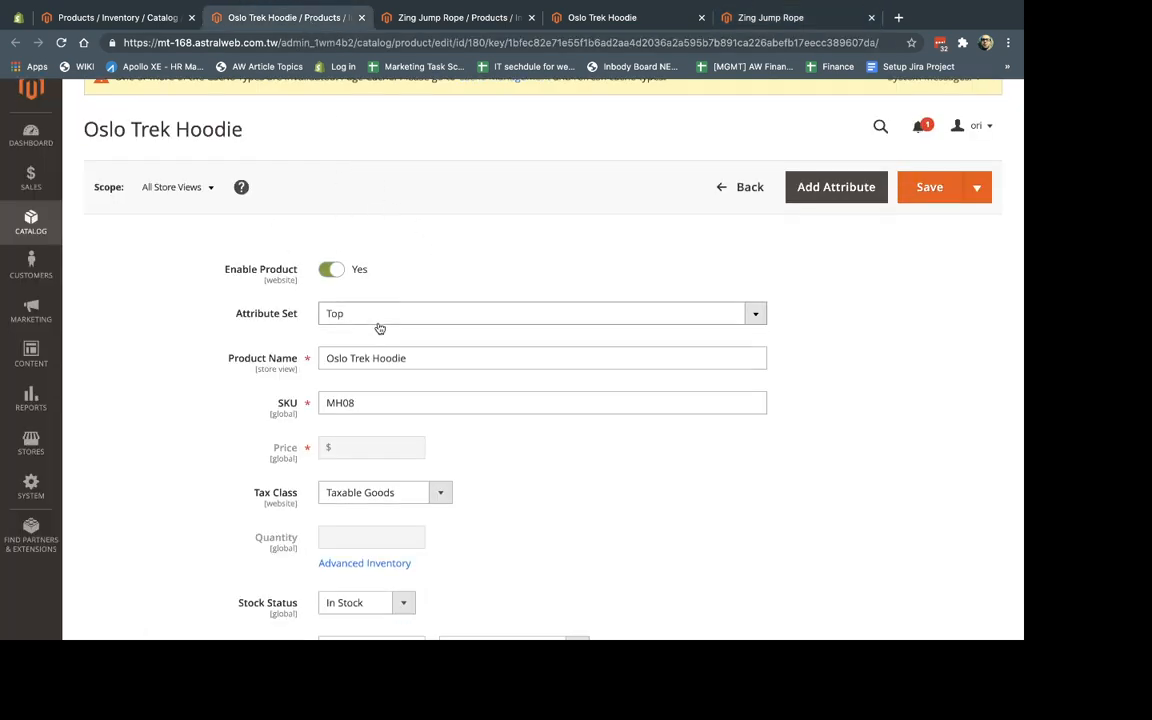
scroll(down, 3)
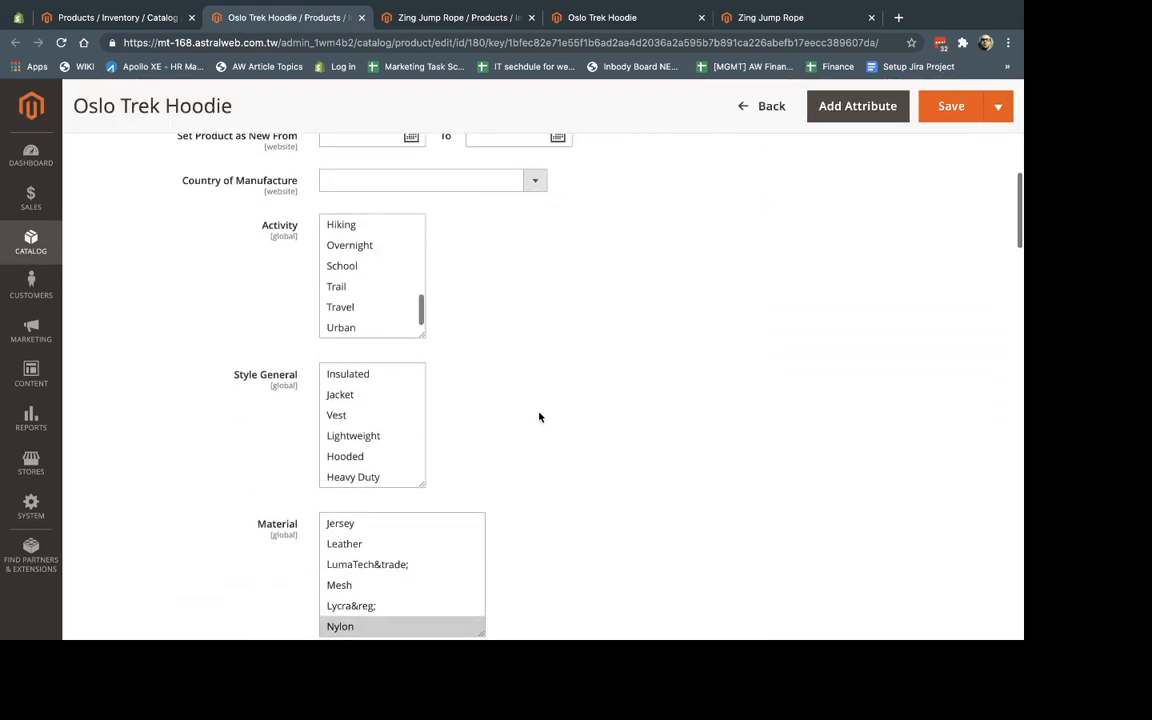
scroll(down, 3)
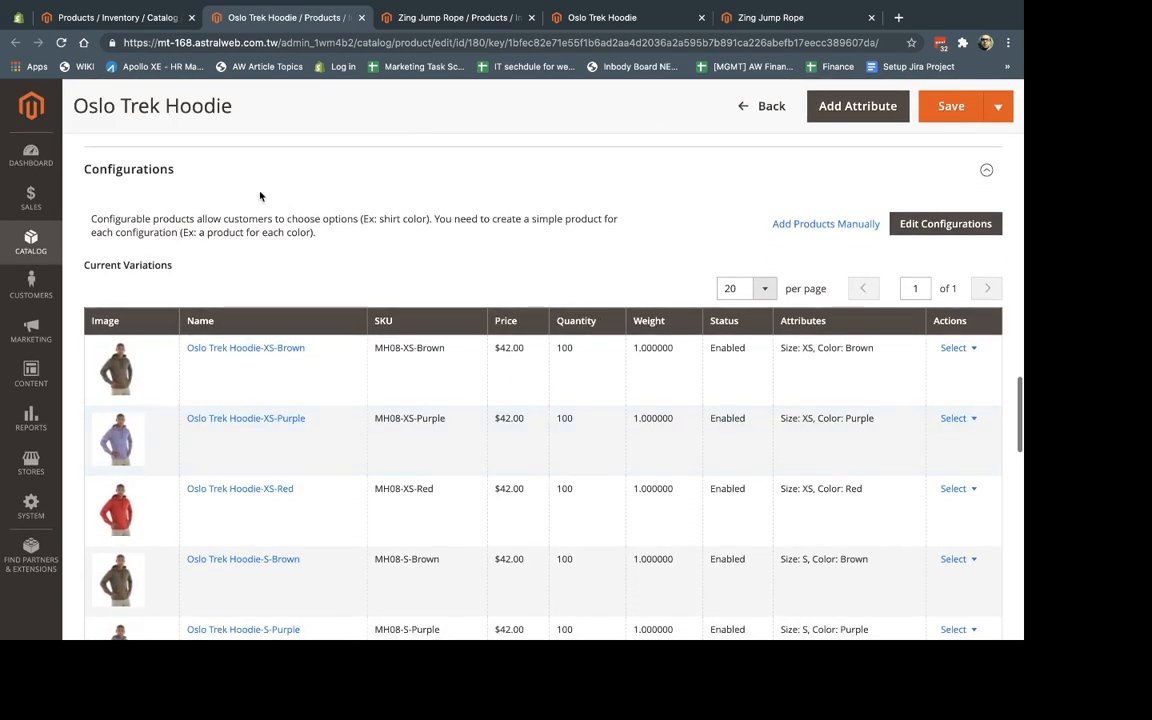
mouse_move(333, 351)
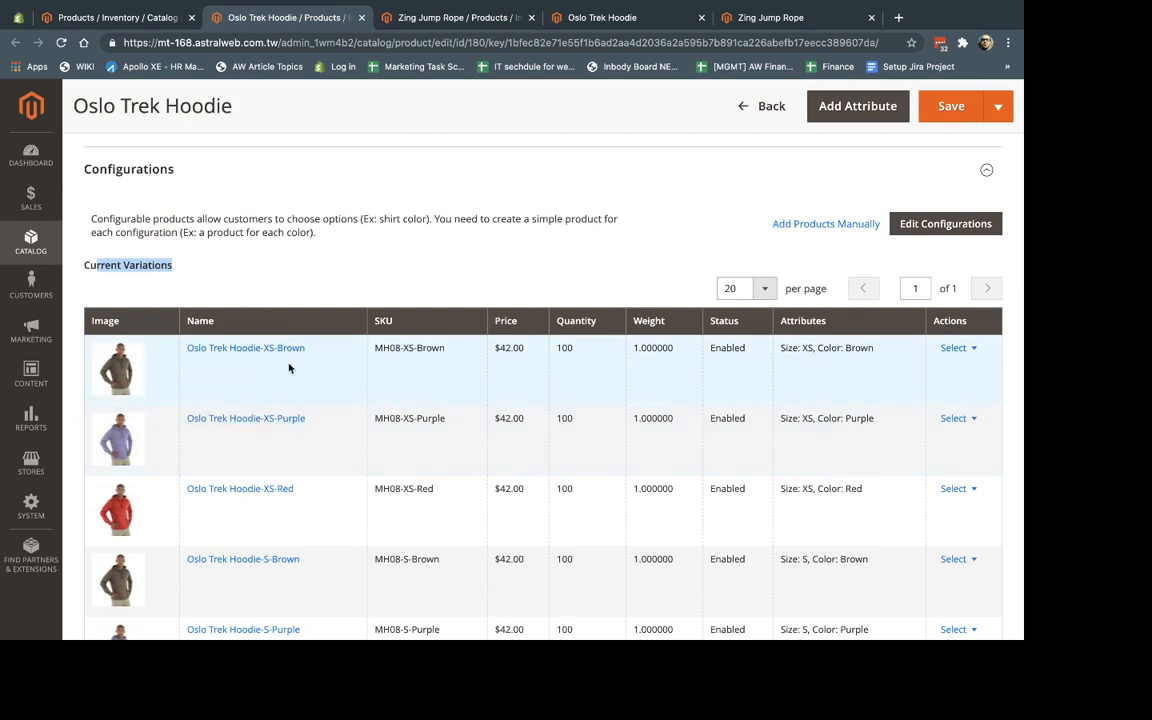
mouse_move(290, 434)
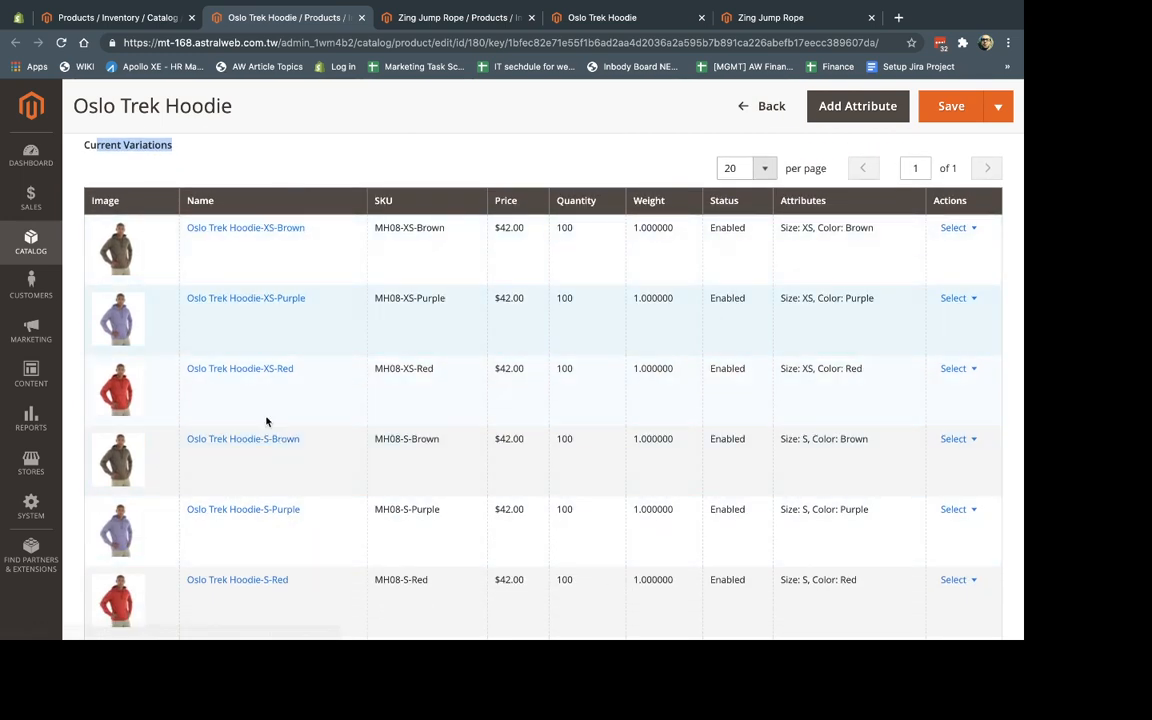
scroll(down, 3)
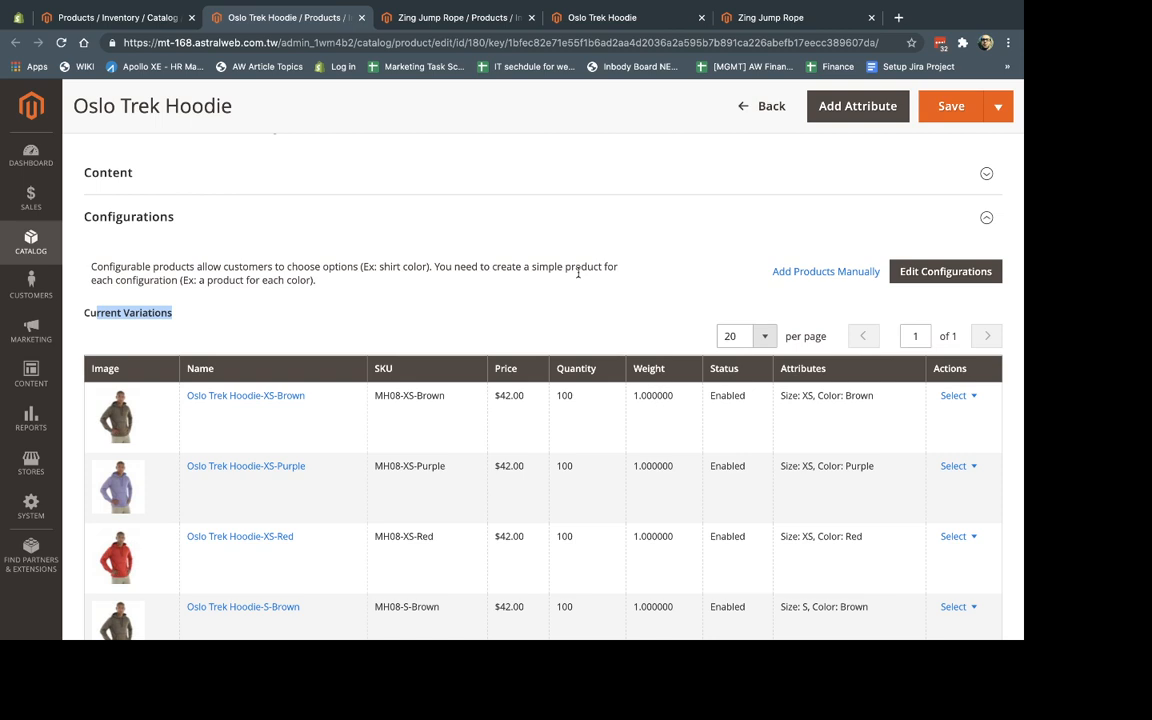
mouse_move(516, 293)
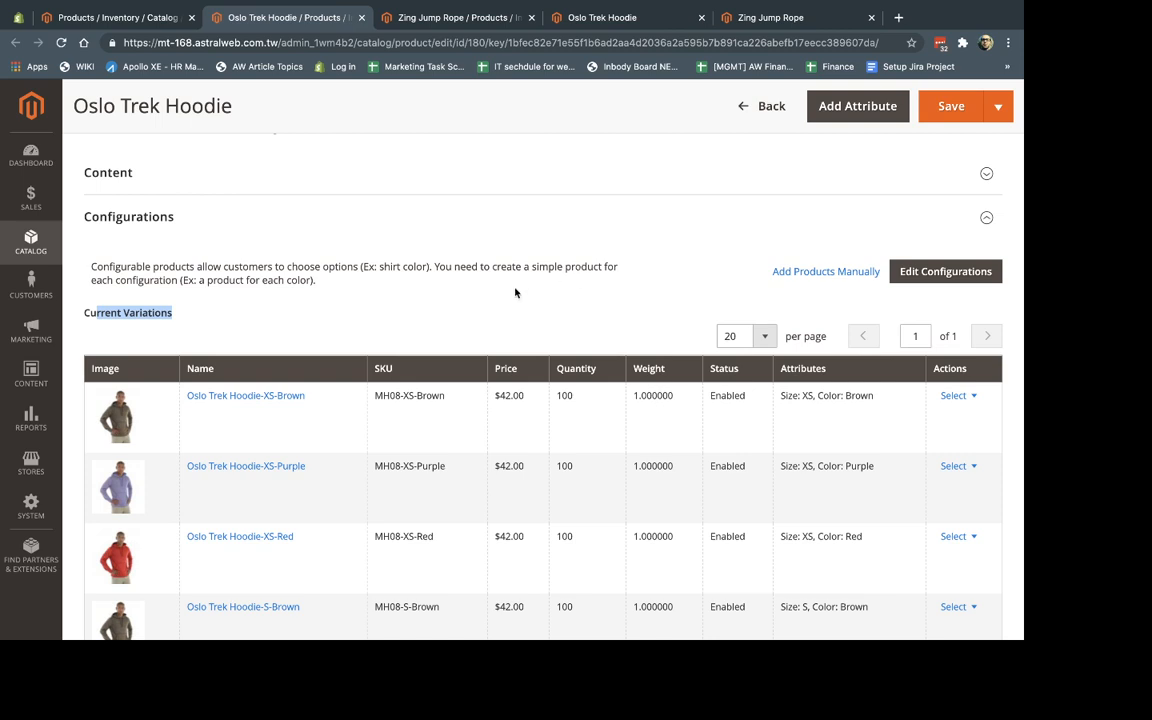
mouse_move(428, 293)
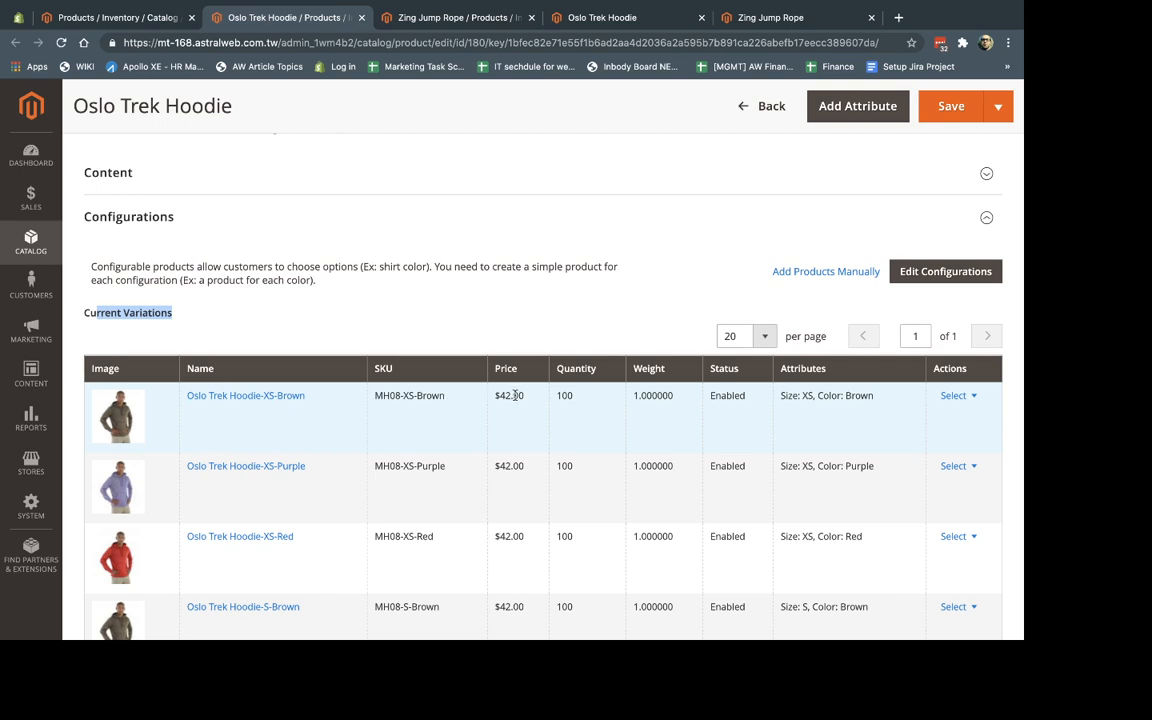
mouse_move(662, 398)
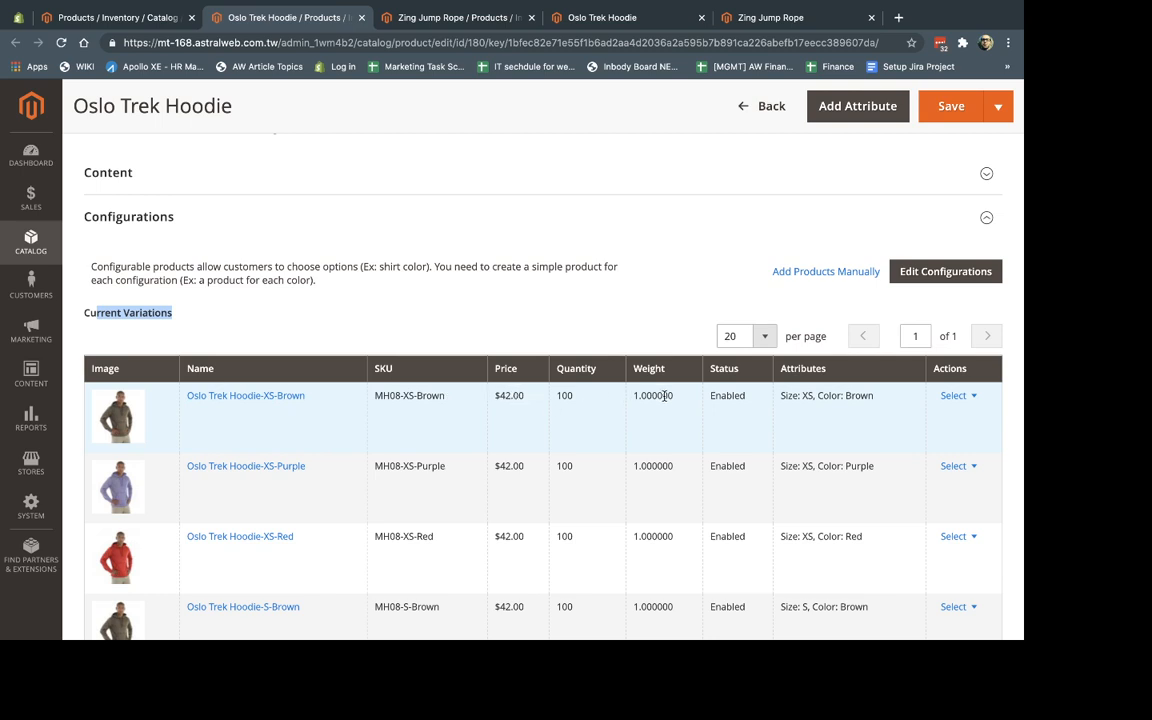
mouse_move(674, 422)
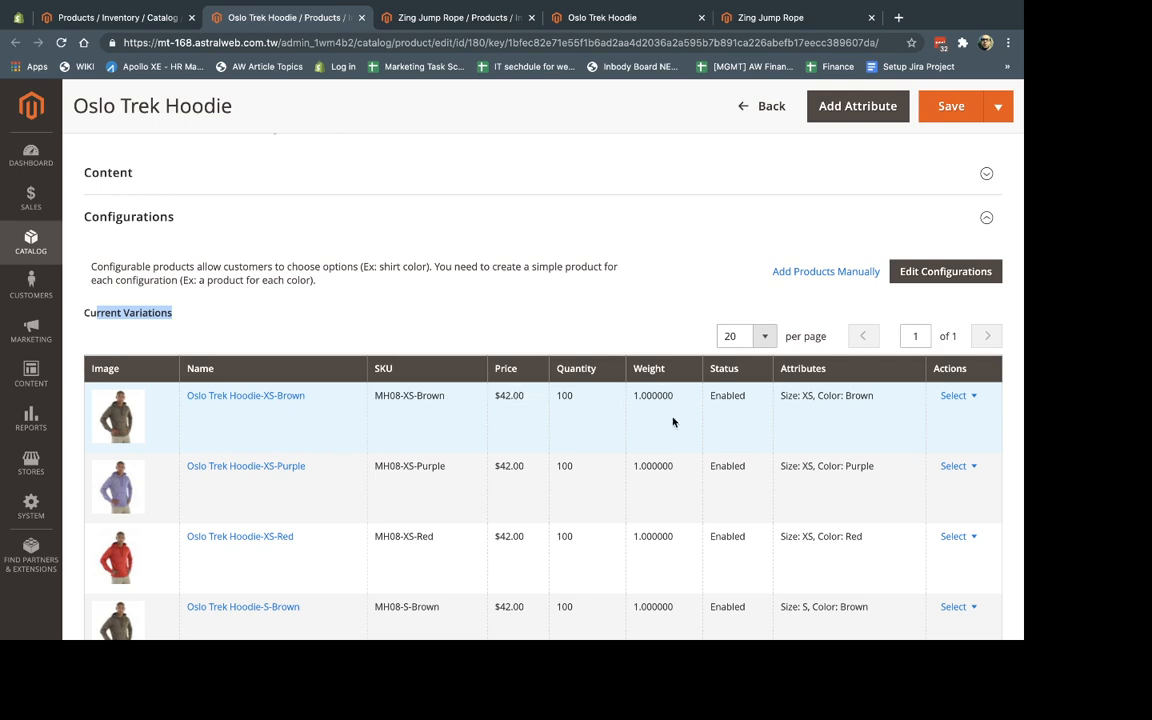
mouse_move(596, 379)
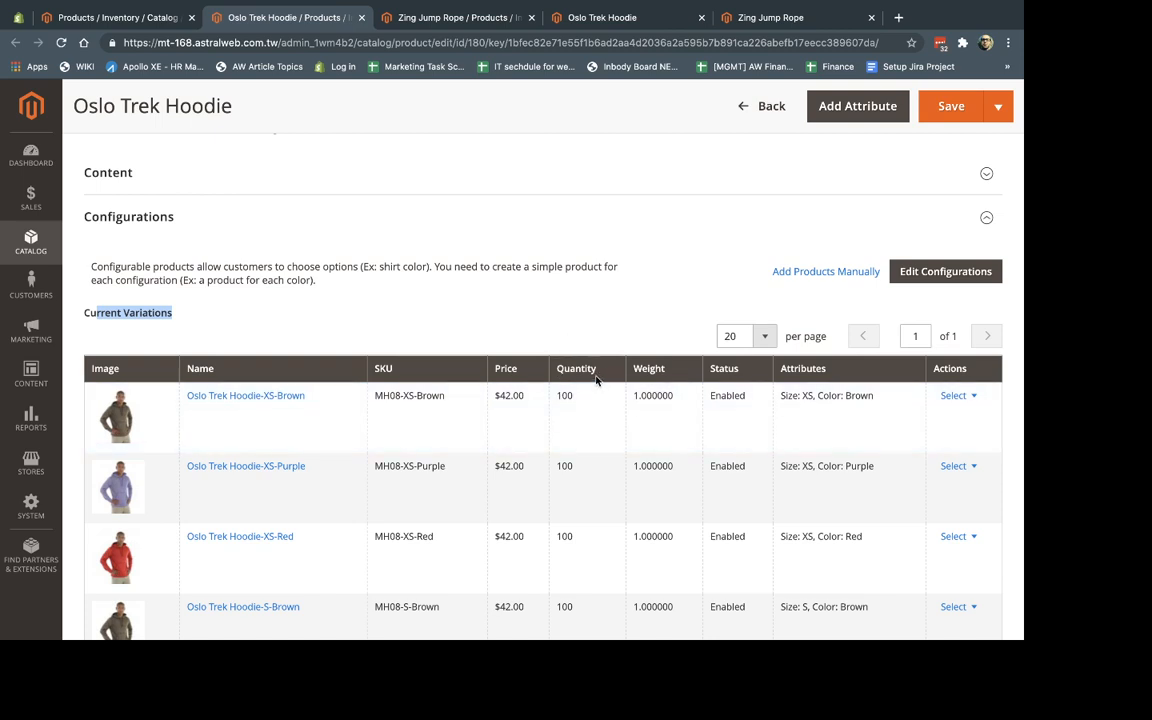
Expand Zing Jump Rope's Customizable Options to show the required 10-character Engraving field.
click(455, 18)
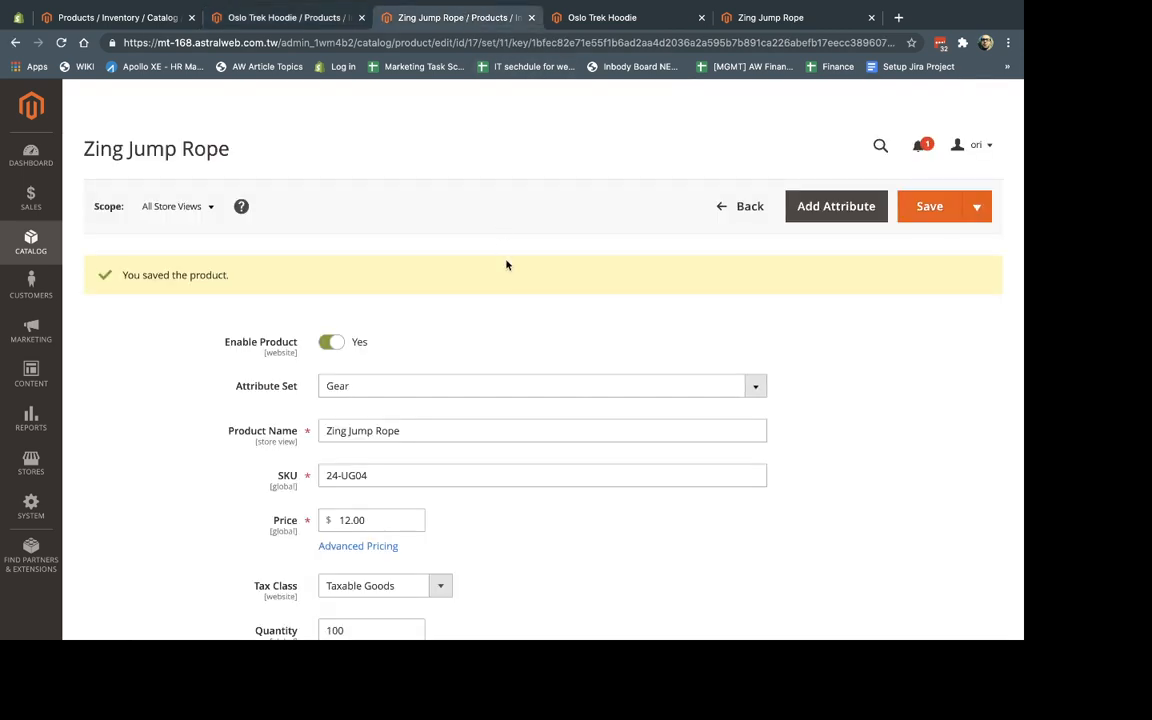
mouse_move(508, 316)
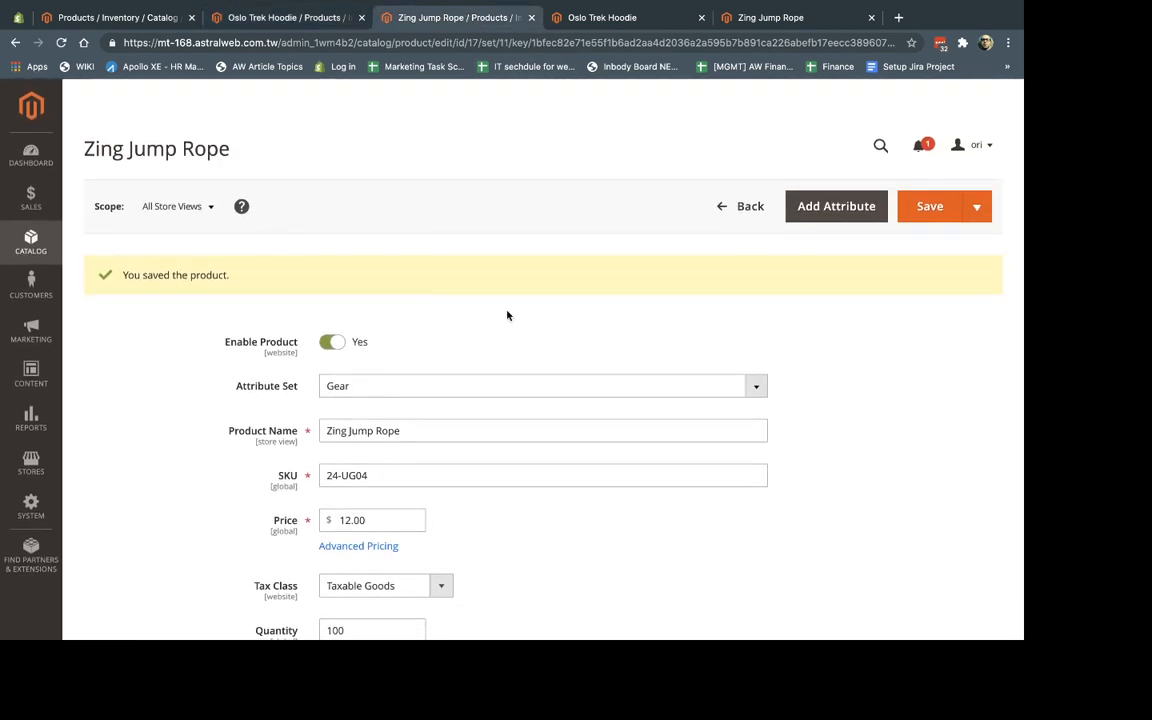
scroll(down, 3)
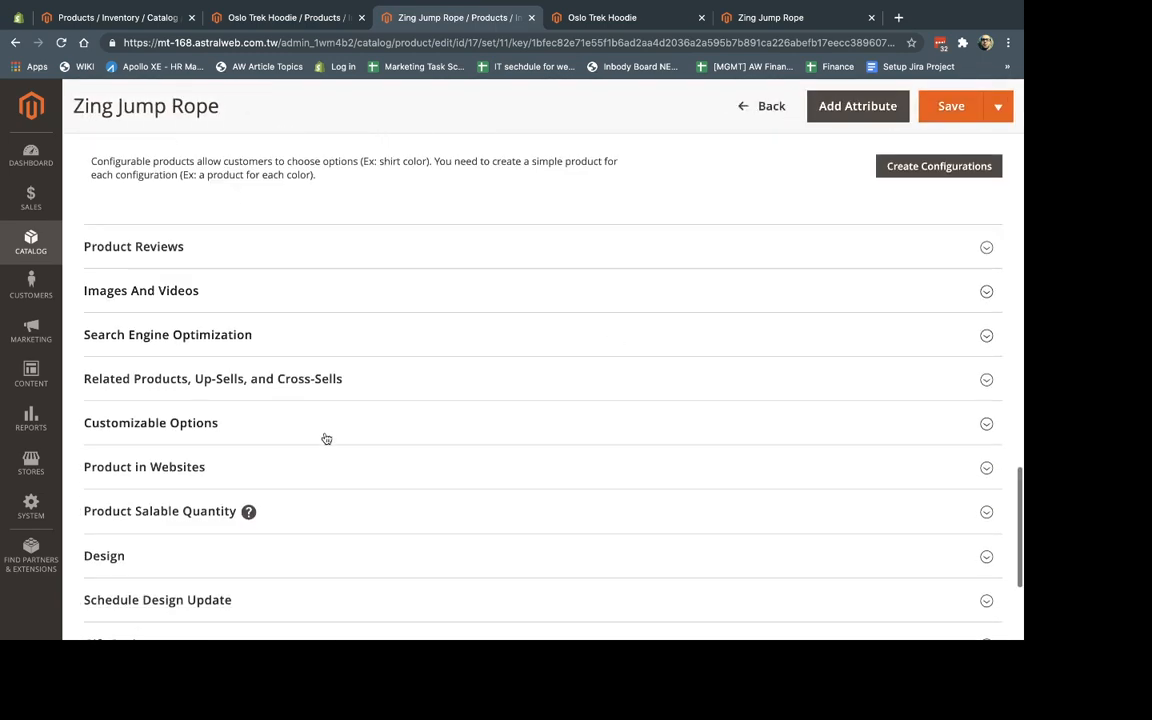
click(150, 423)
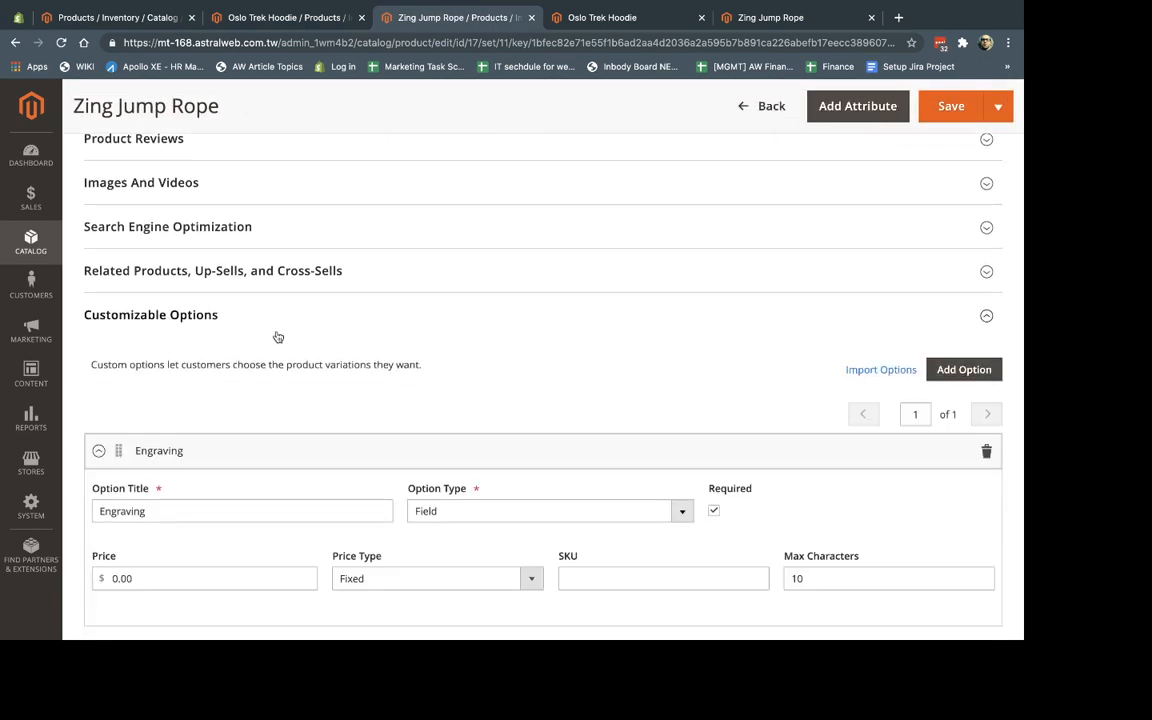
scroll(down, 3)
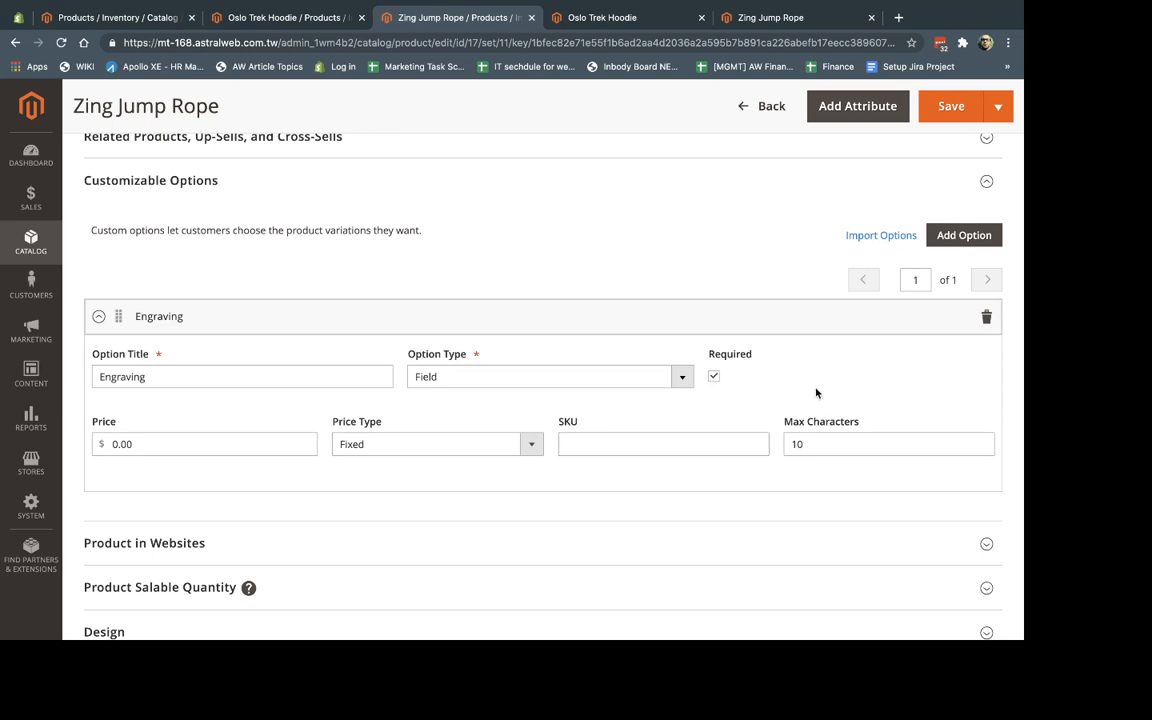
Show the Oslo Trek Hoodie in purple on the storefront, then return to its admin variations.
click(630, 17)
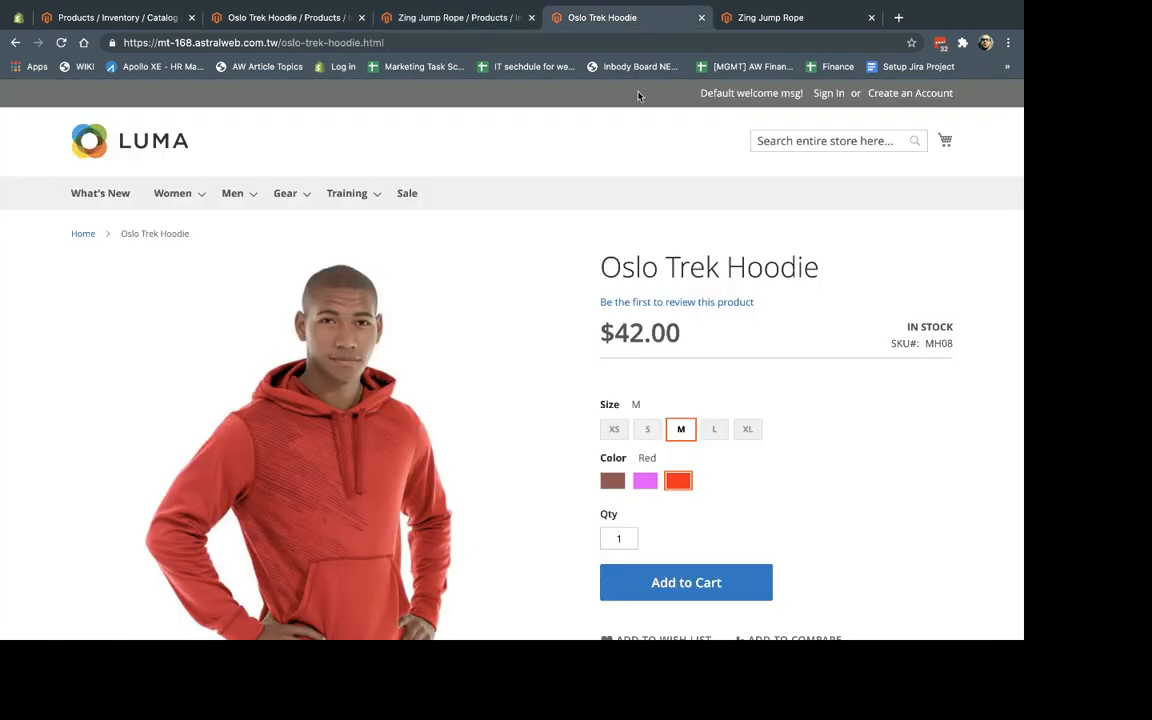
mouse_move(596, 441)
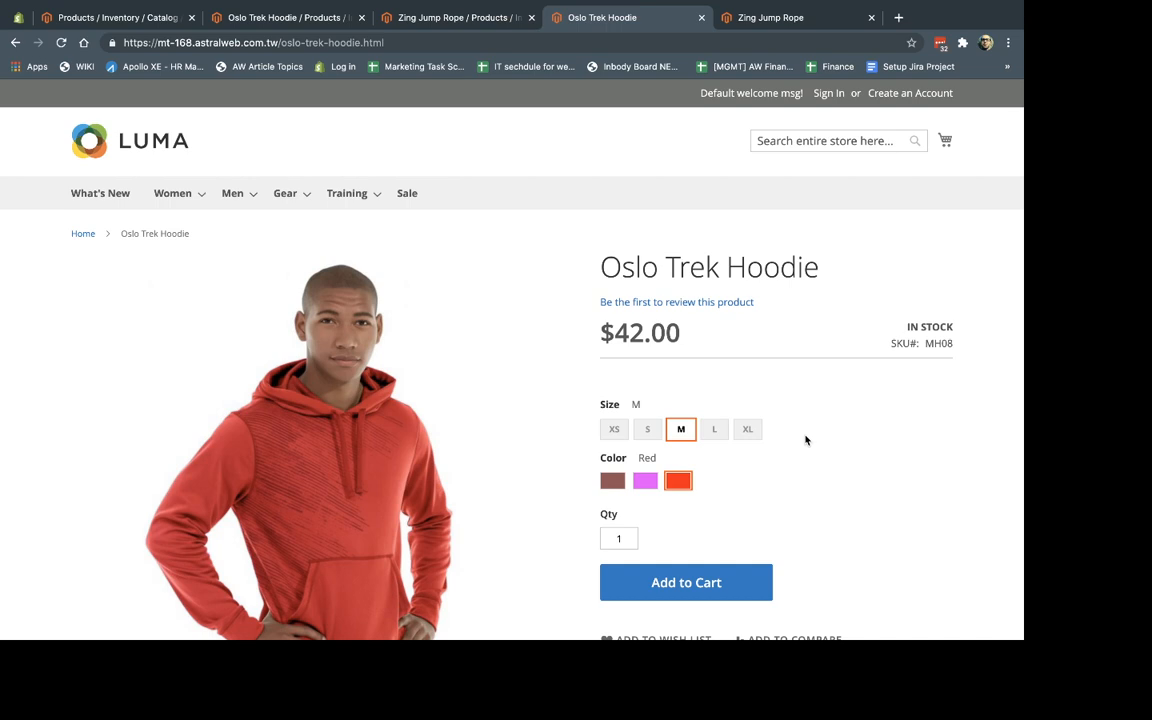
mouse_move(647, 429)
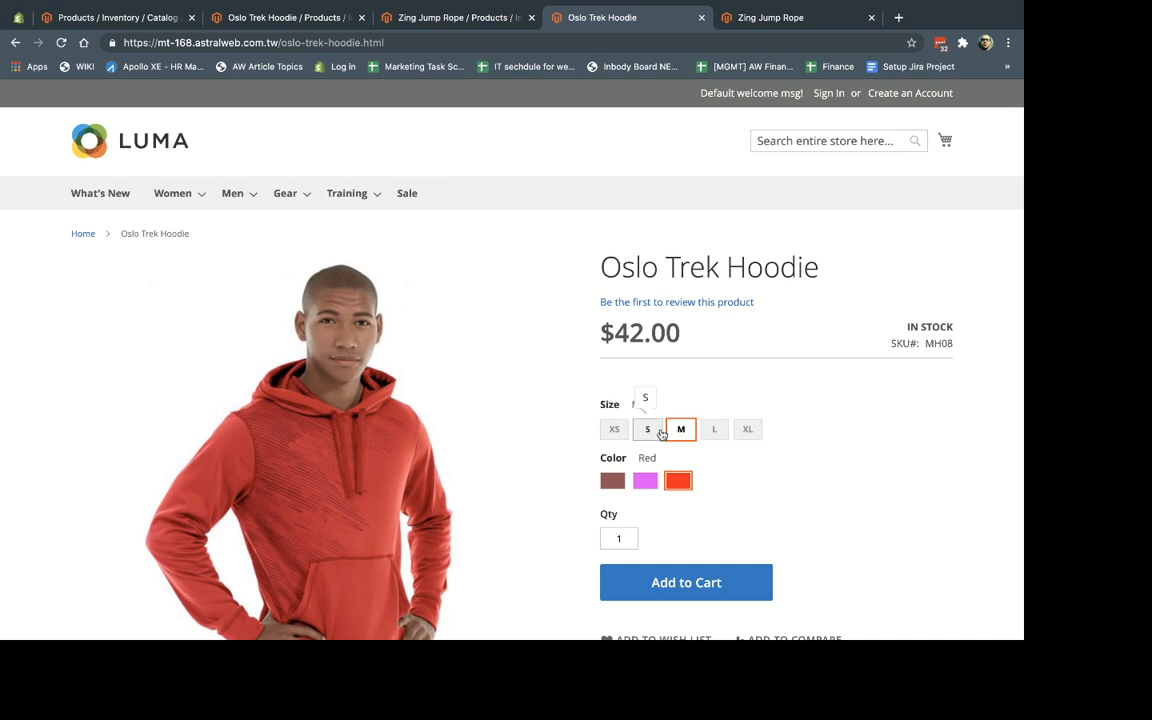
click(645, 481)
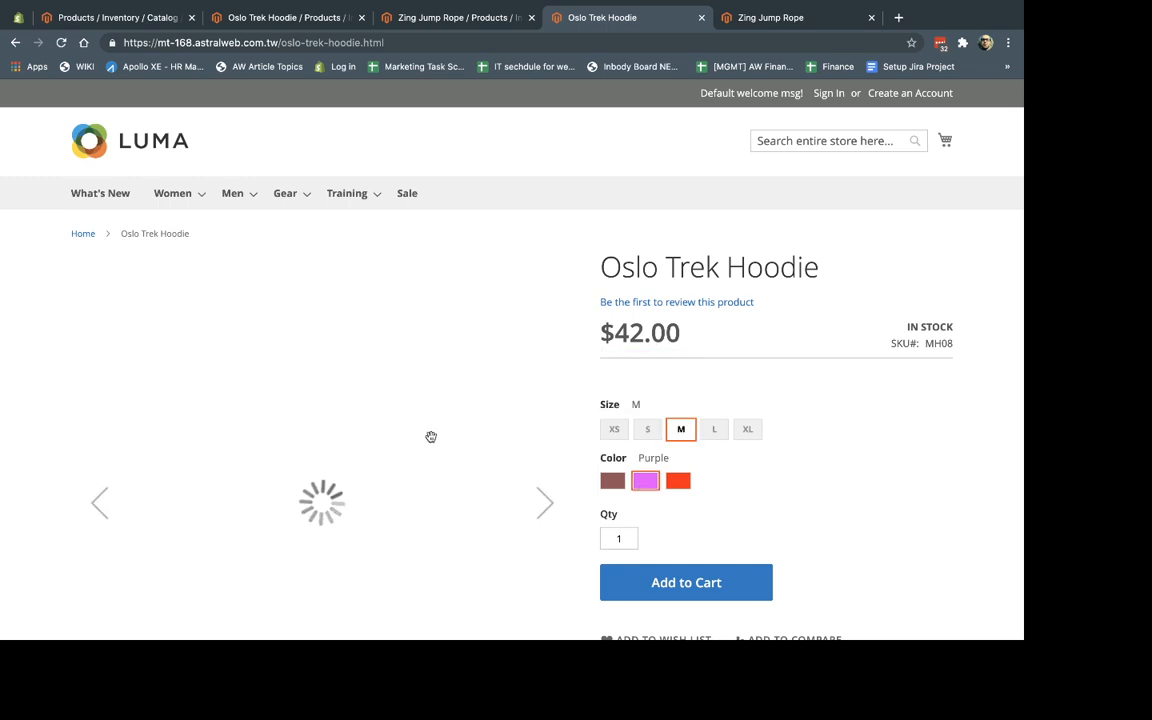
click(290, 17)
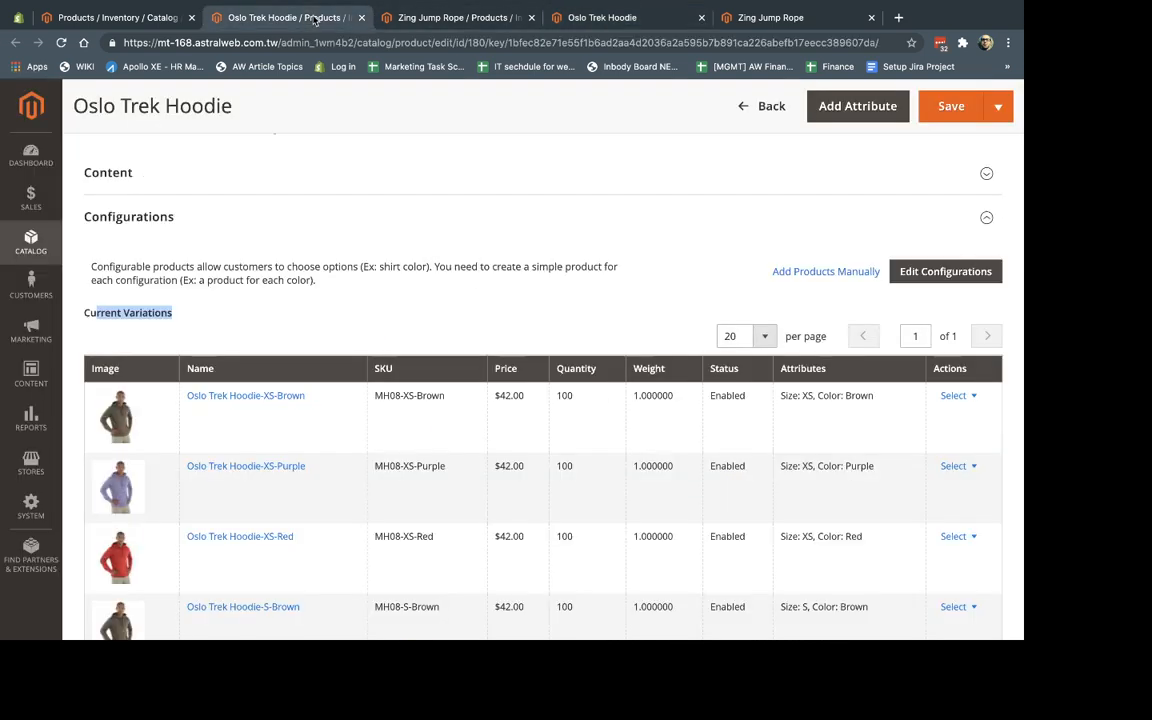
On the Zing Jump Rope admin page, browse Engraving's option types and keep Field.
click(487, 17)
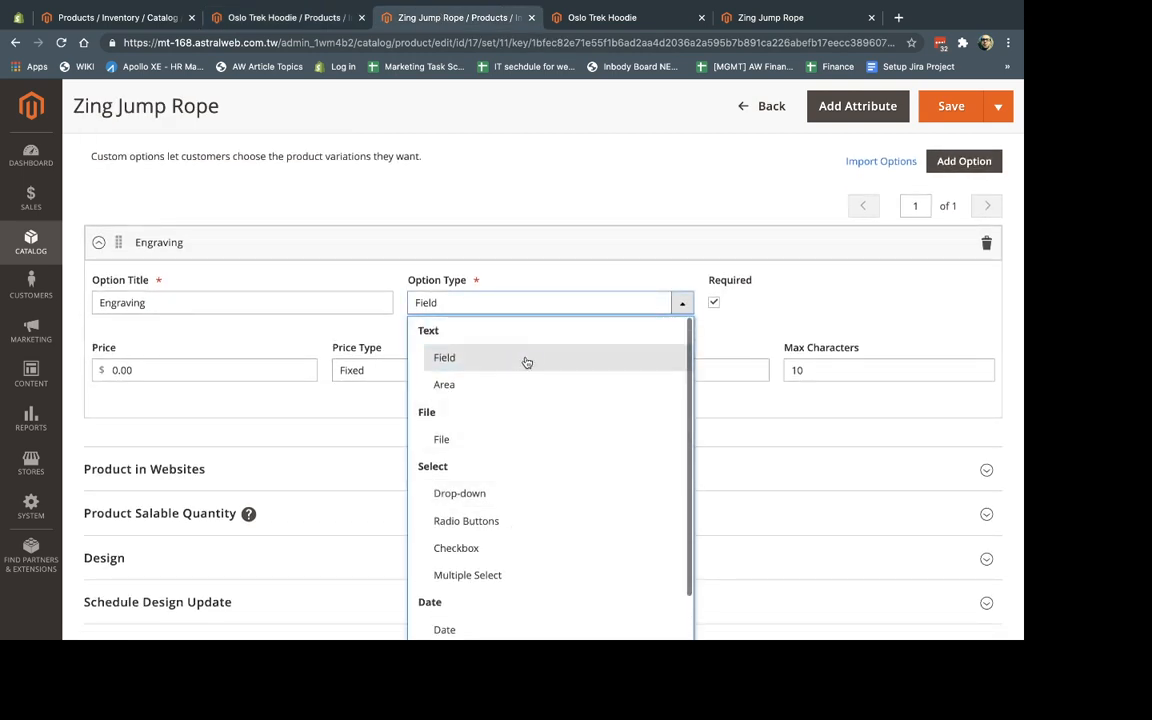
mouse_move(481, 420)
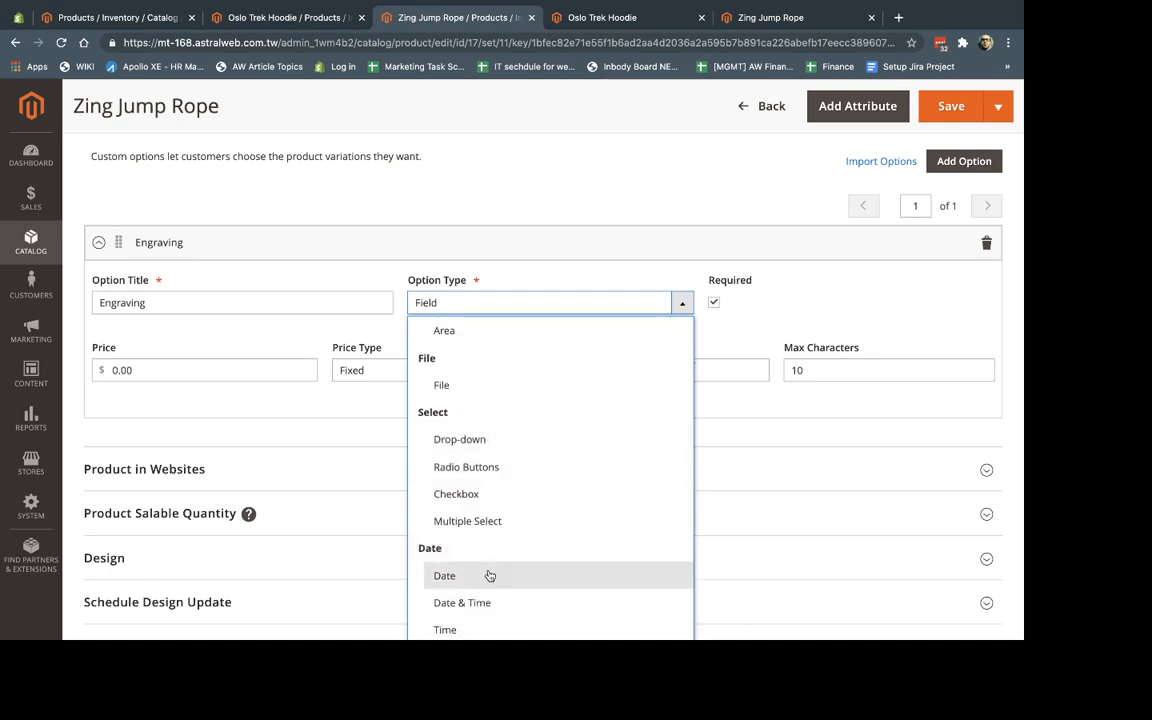
click(545, 302)
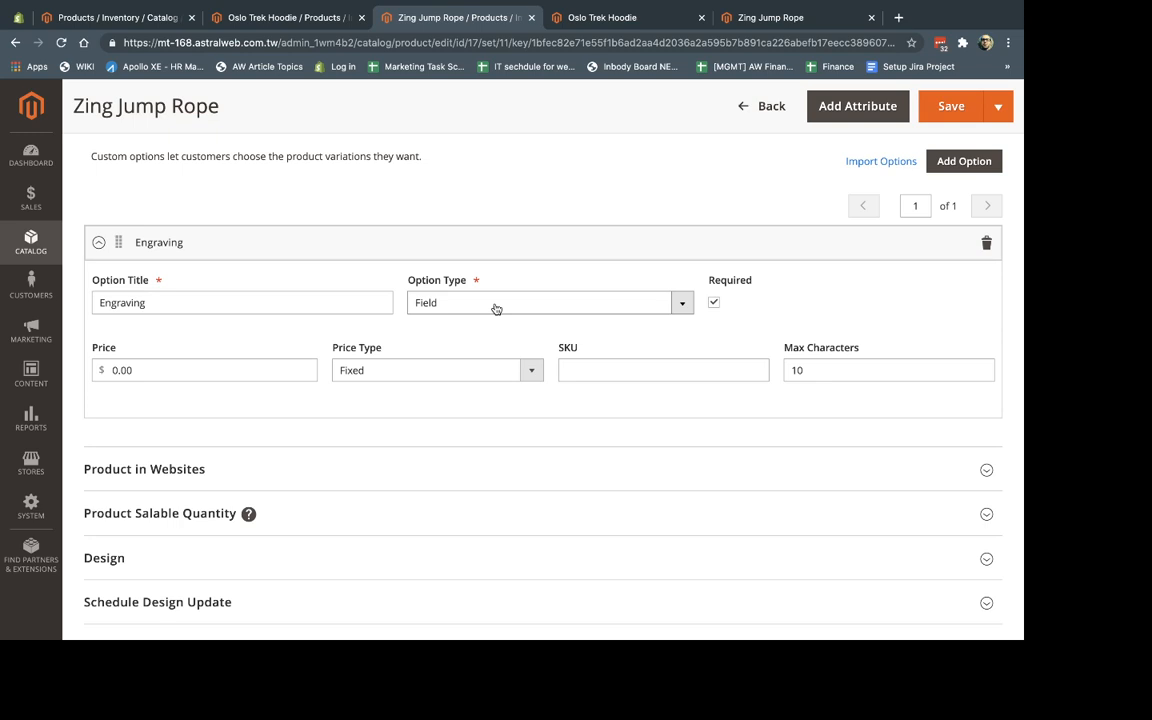
mouse_move(353, 216)
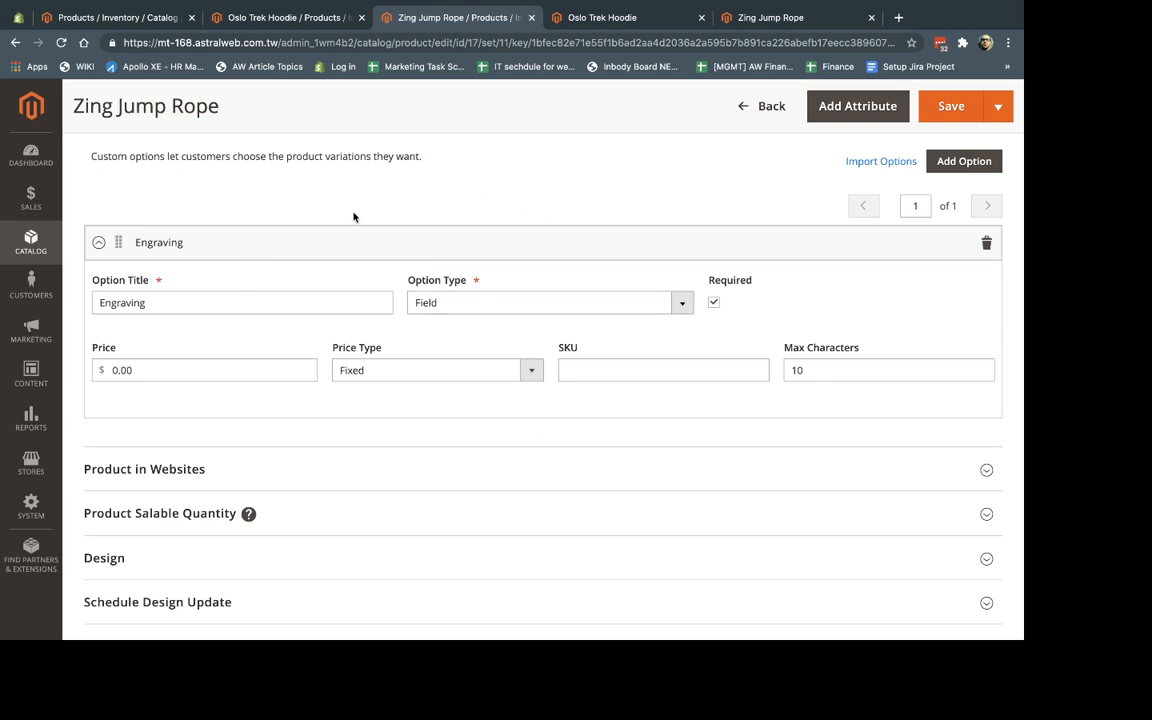
mouse_move(331, 267)
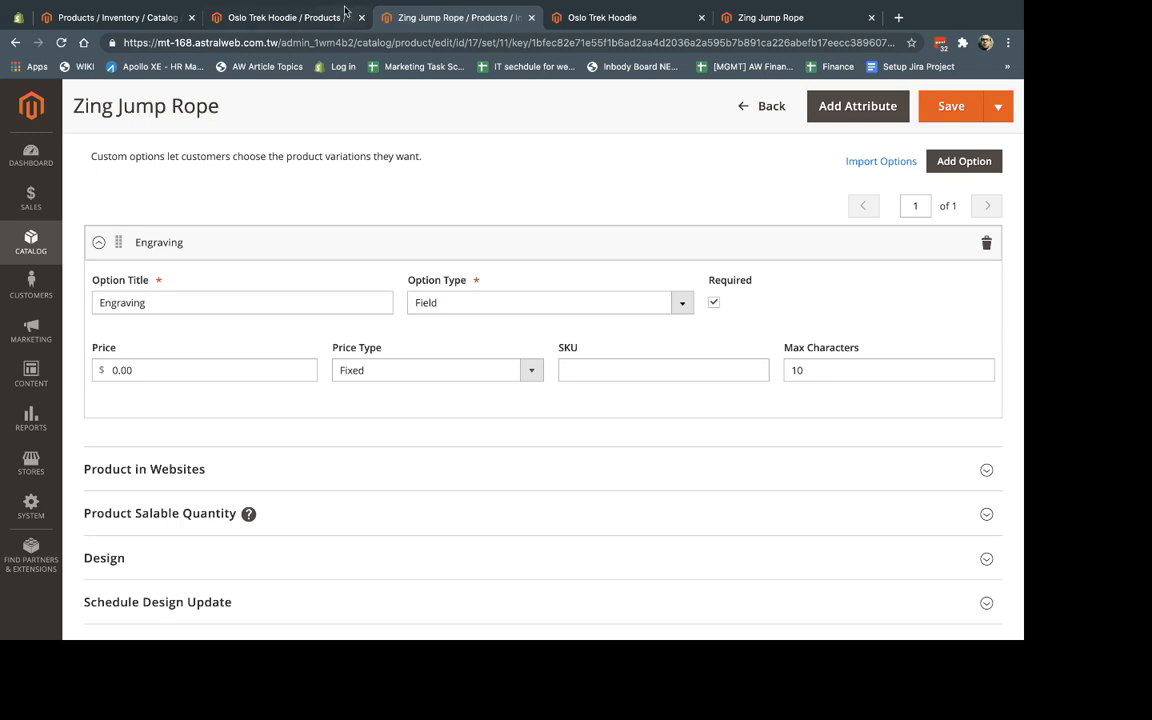
Open the Oslo Trek Hoodie-XS-Purple variation from Current Variations and scroll through its settings.
click(280, 19)
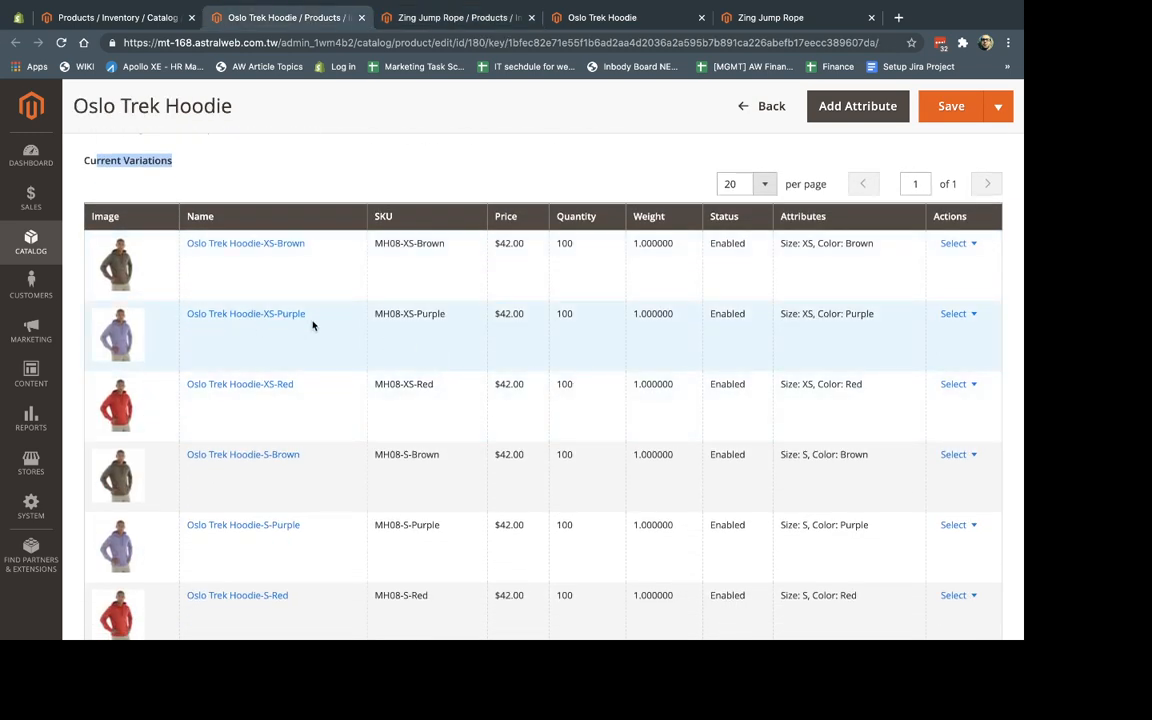
click(957, 313)
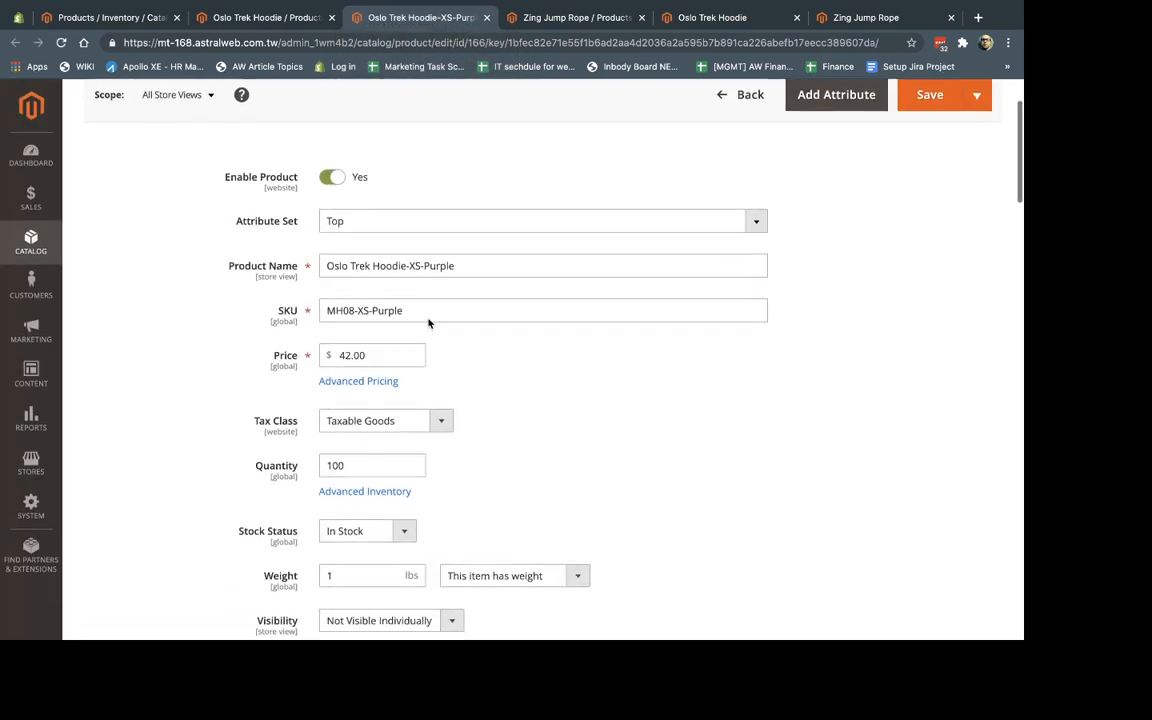
scroll(down, 3)
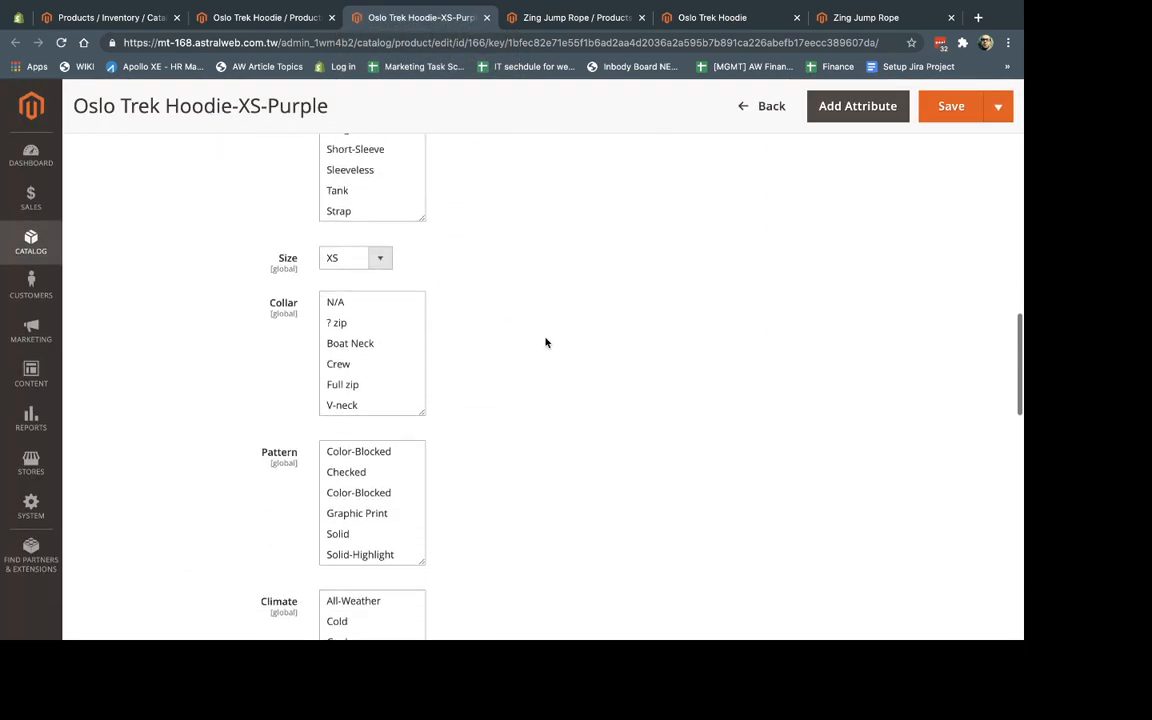
scroll(down, 3)
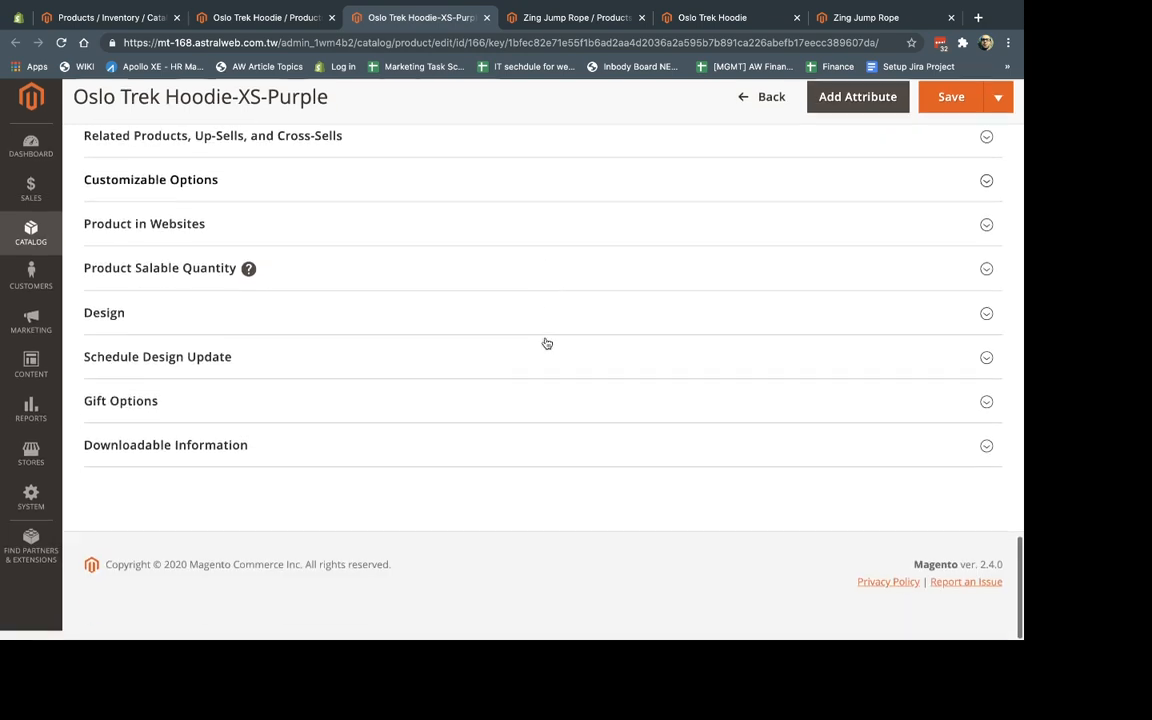
scroll(up, 3)
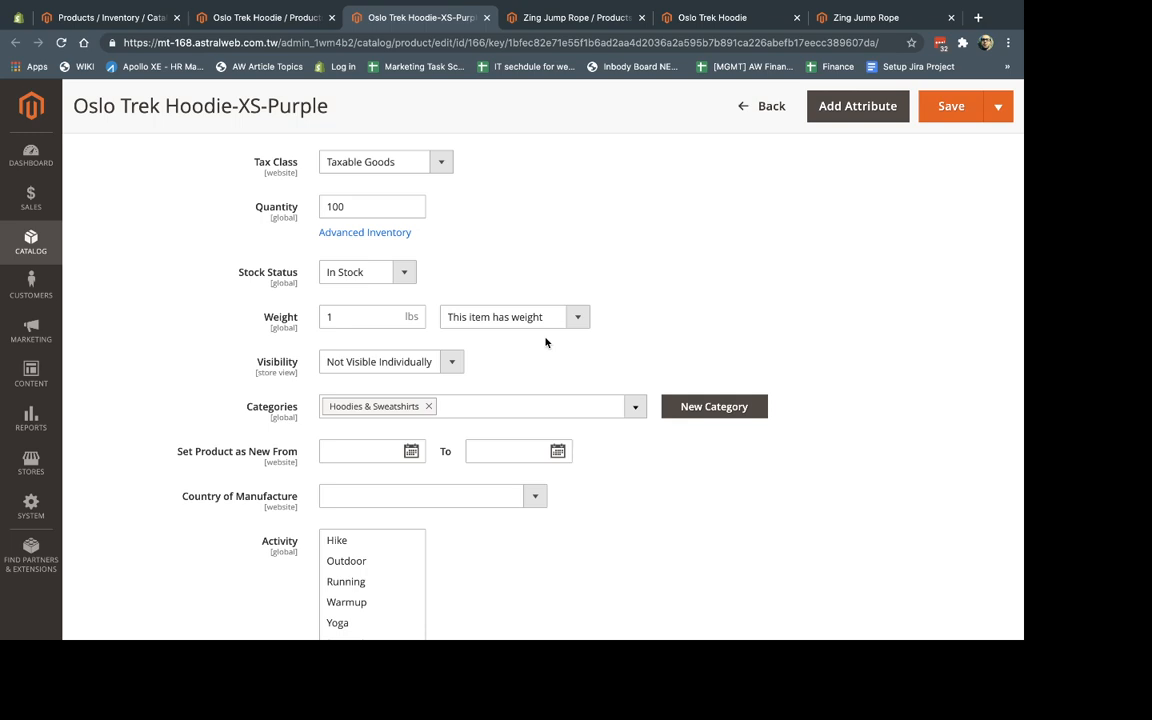
mouse_move(557, 301)
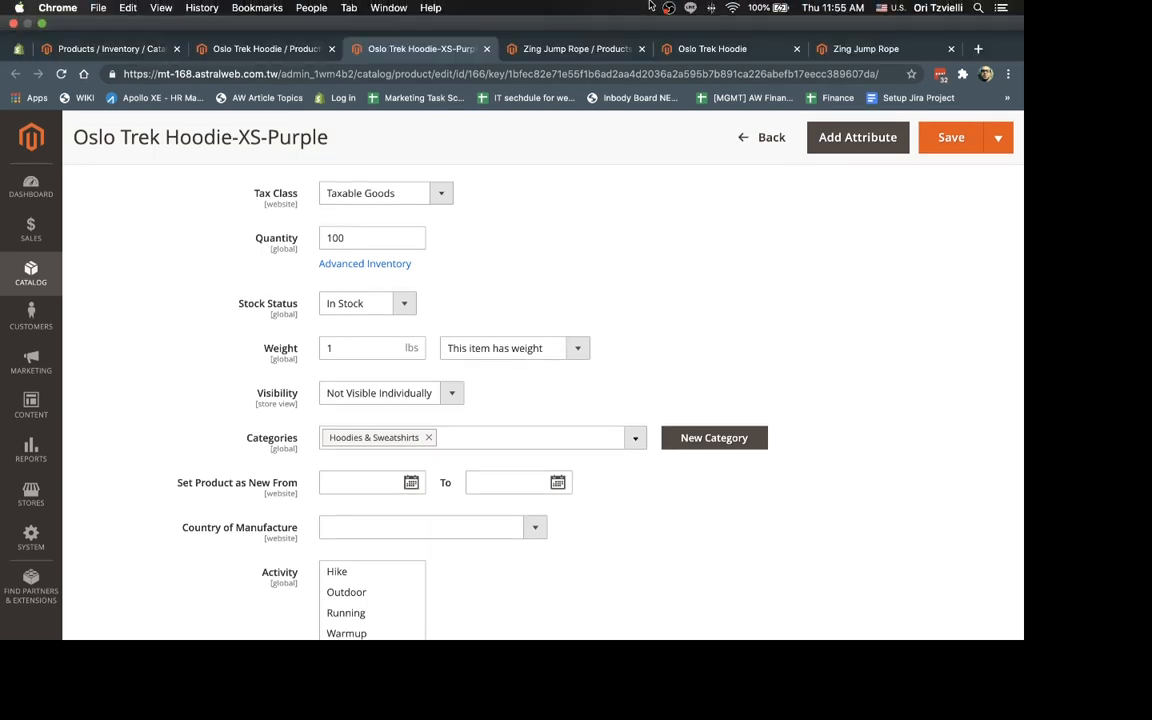
click(657, 8)
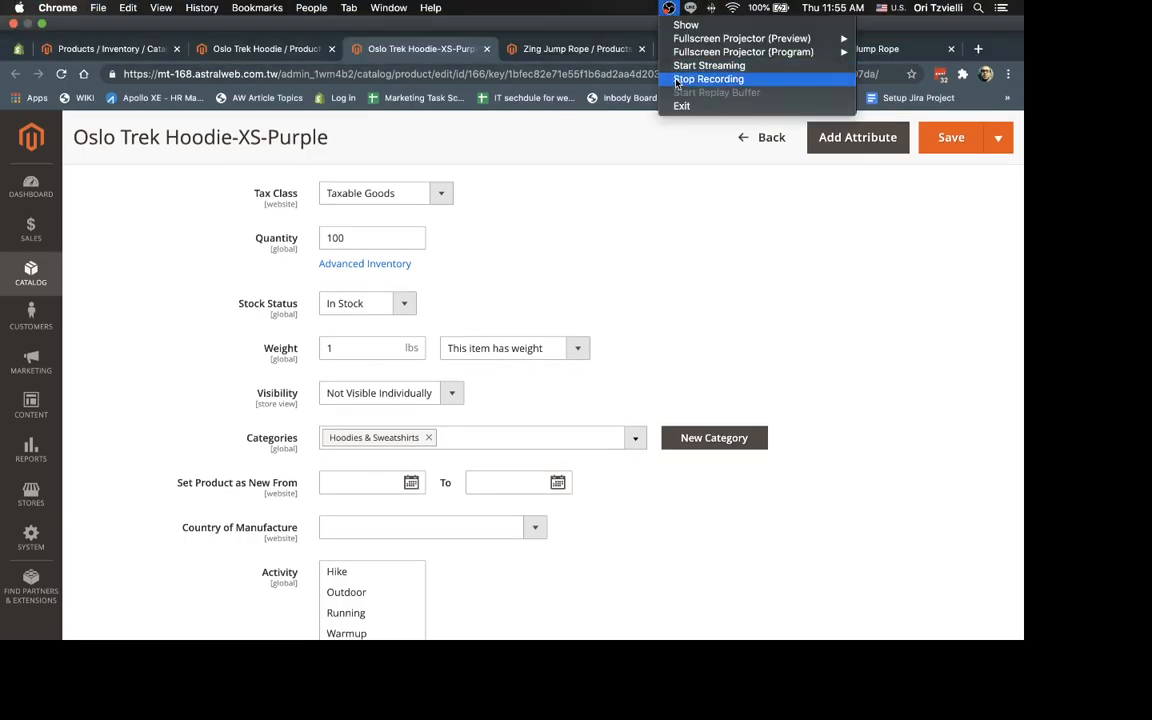